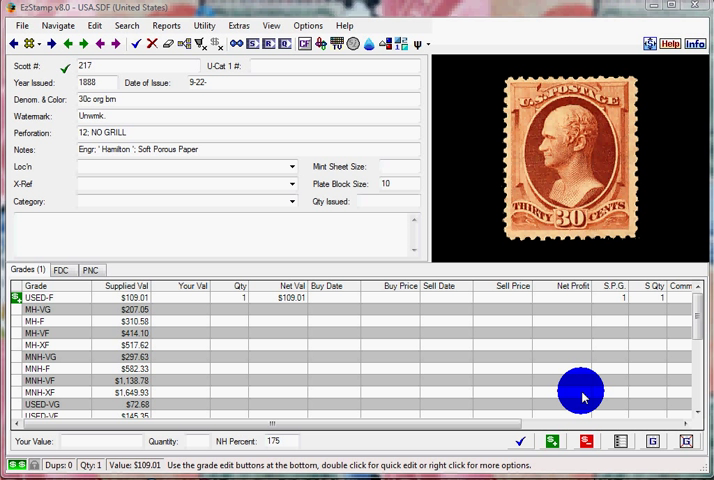
mouse_move(576, 390)
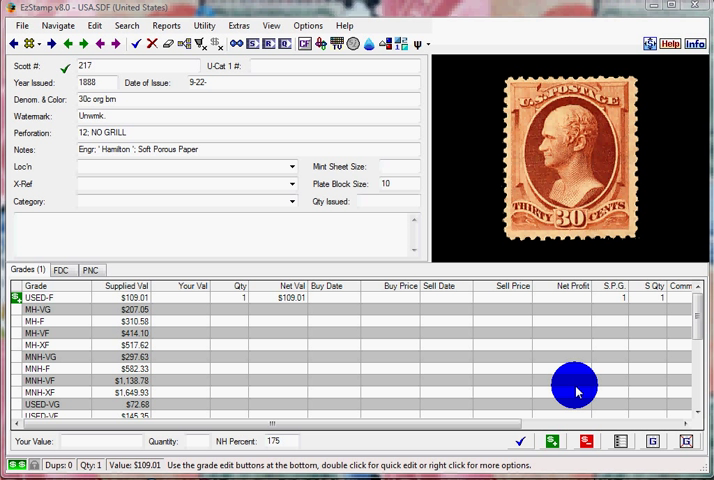
mouse_move(307, 110)
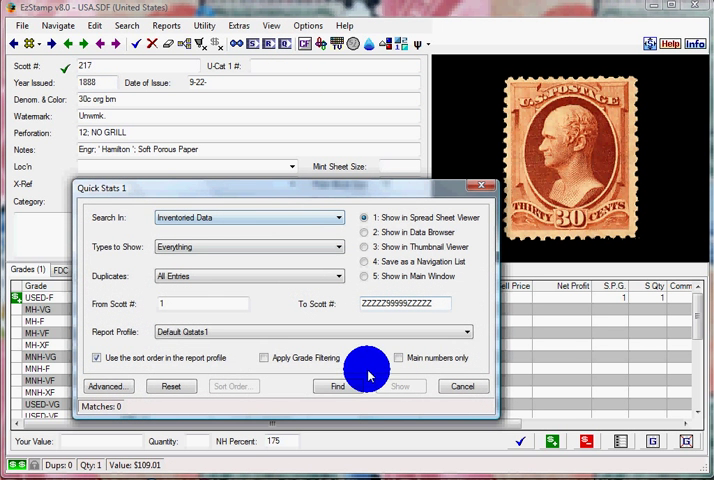
Dismiss the quick statistics search and open the country data file utilities.
click(338, 386)
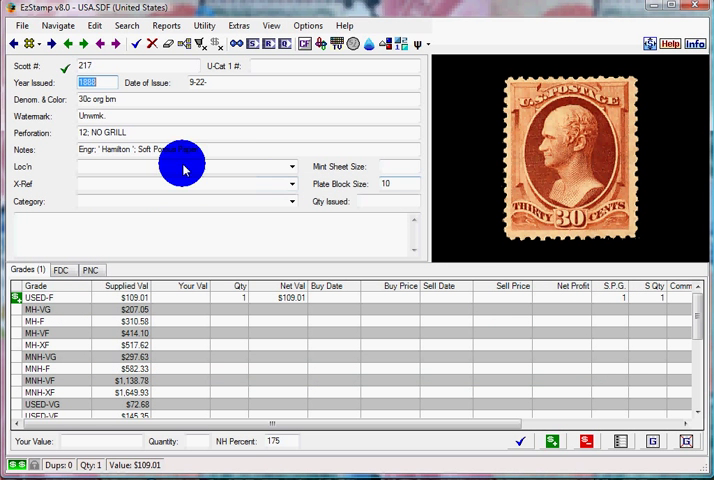
click(21, 25)
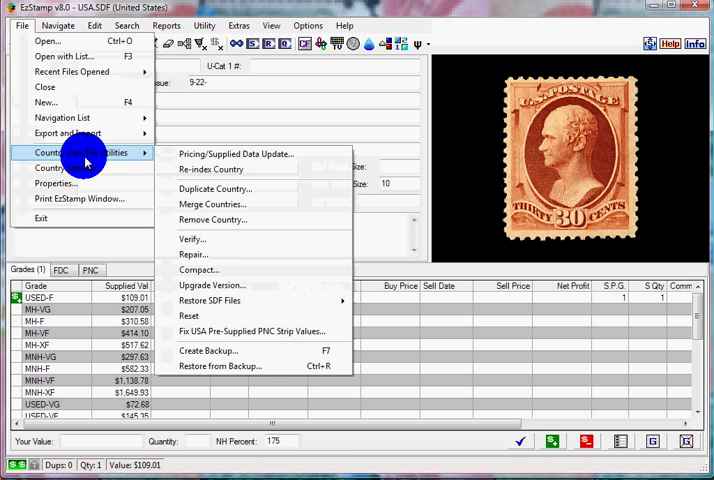
mouse_move(230, 366)
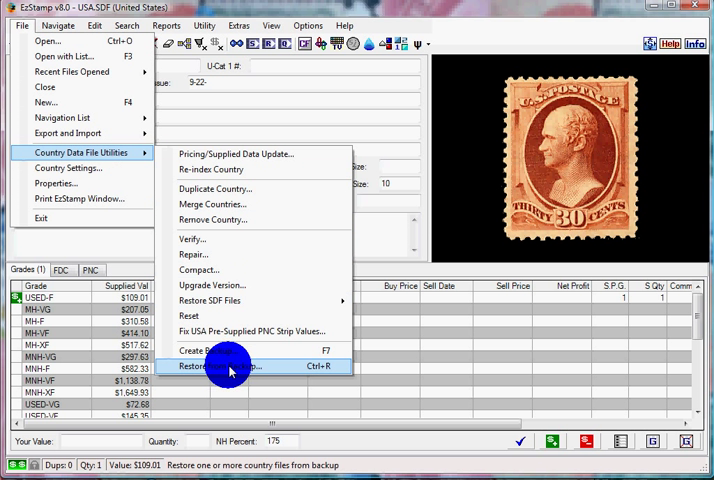
mouse_move(230, 350)
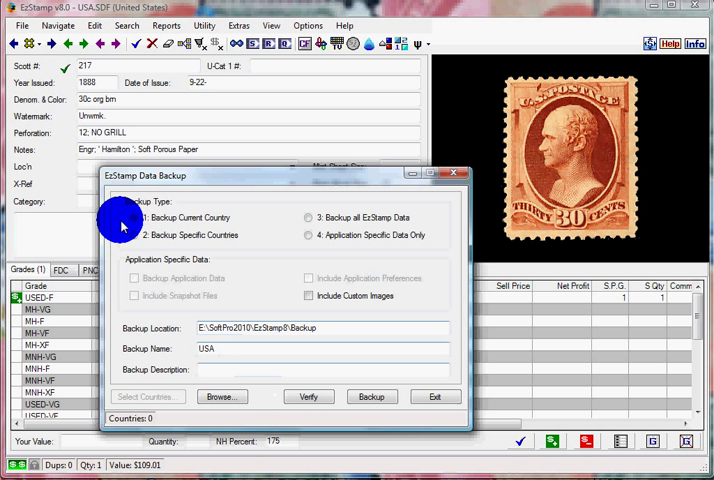
mouse_move(138, 240)
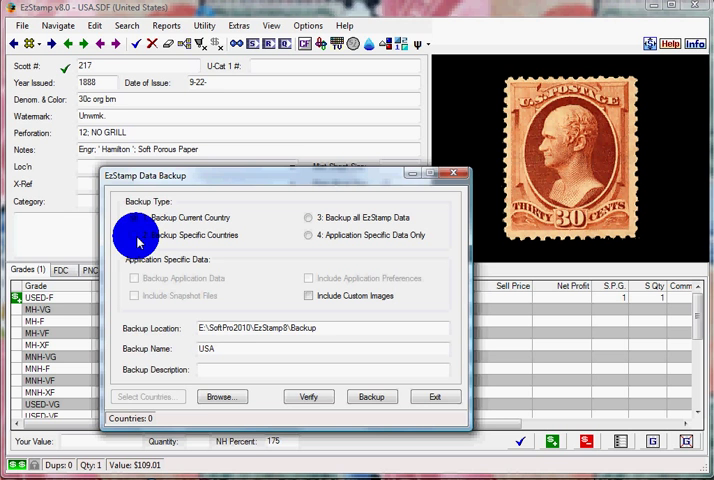
Back up the current country, named USA, described 'my ezstamp usa backup'.
click(134, 235)
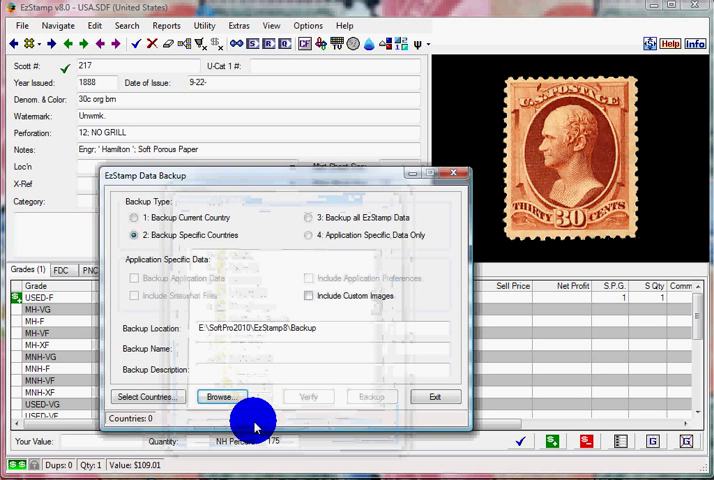
click(147, 396)
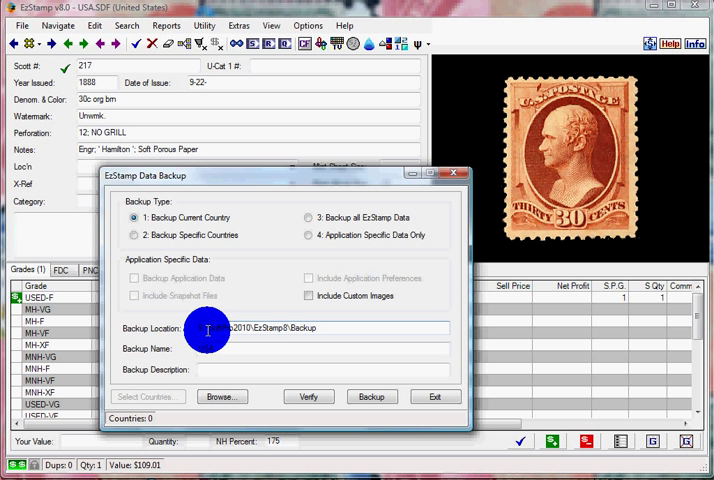
text(USA)
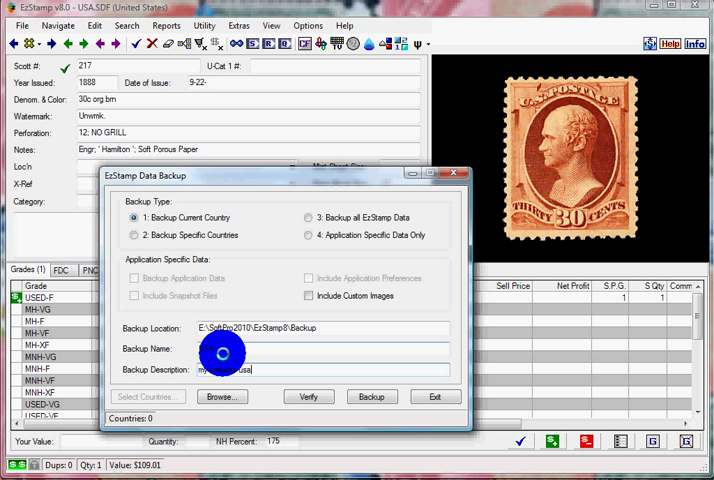
text(bac)
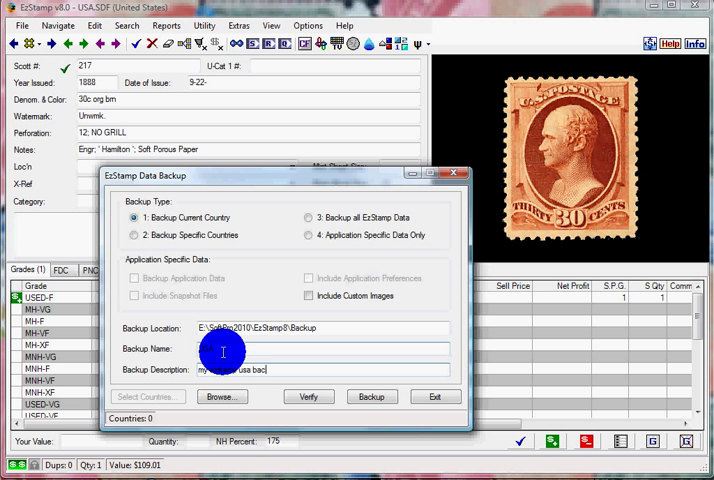
text(USA)
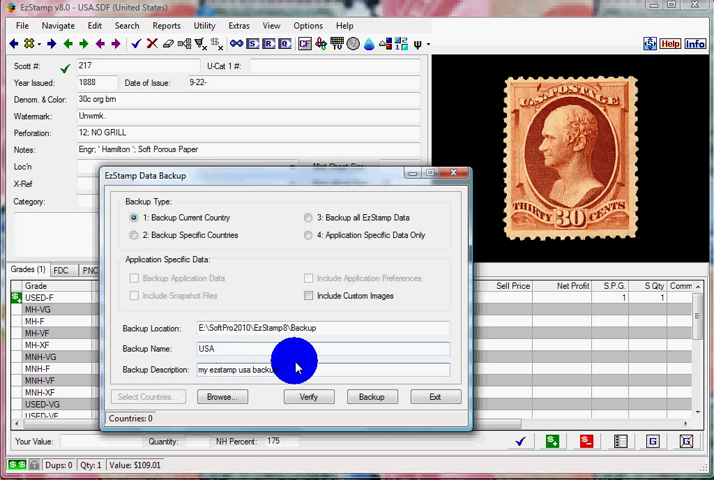
click(371, 397)
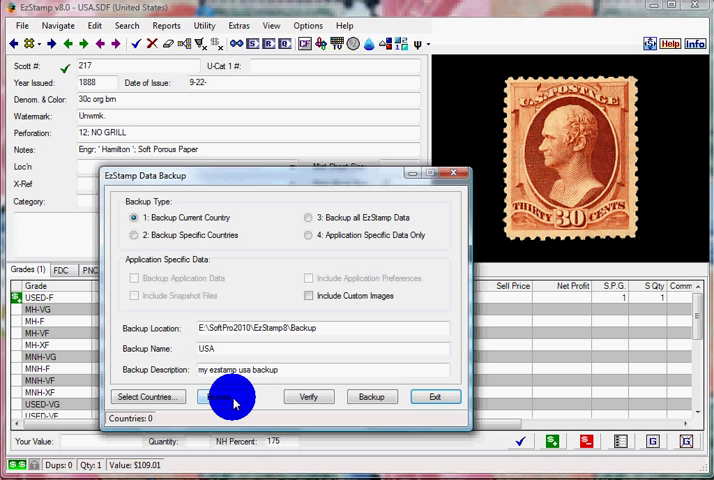
Save the USA backup to MyEzStampBackups on drive O: and acknowledge completion.
click(231, 397)
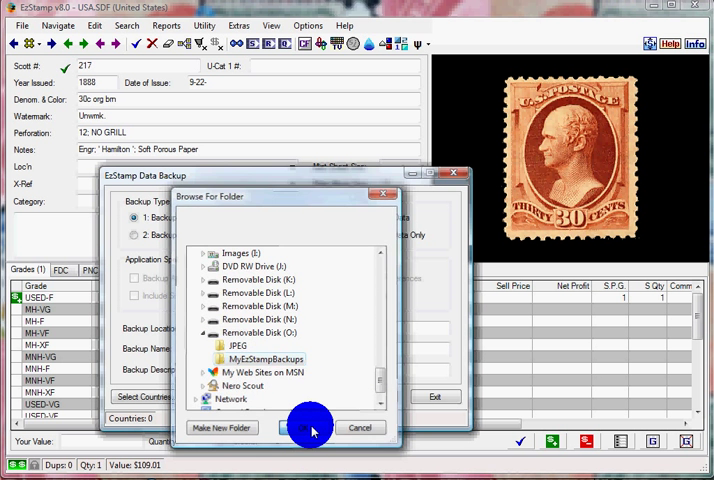
click(311, 427)
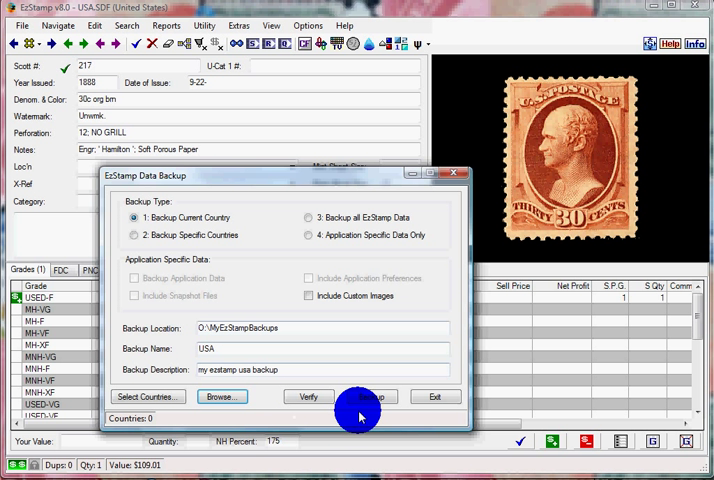
click(368, 397)
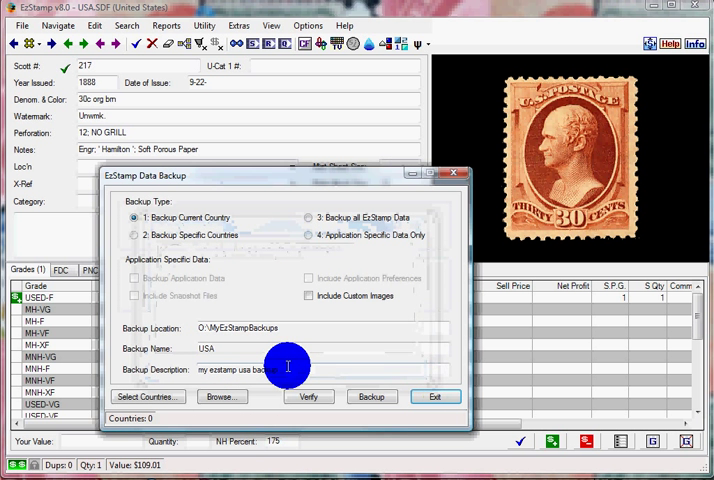
click(435, 397)
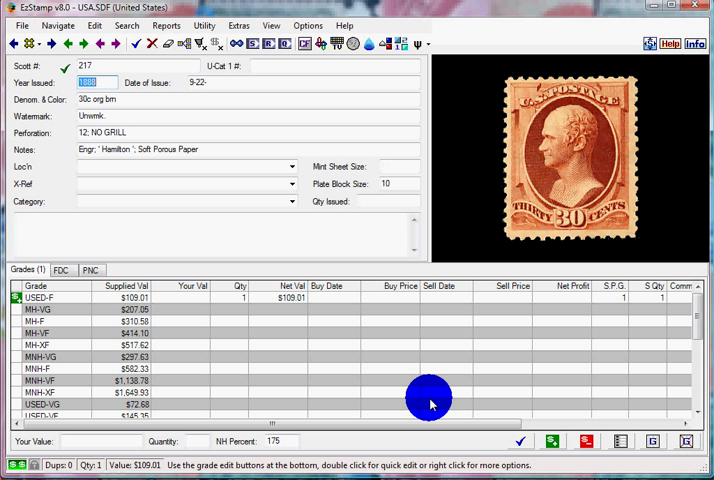
mouse_move(418, 400)
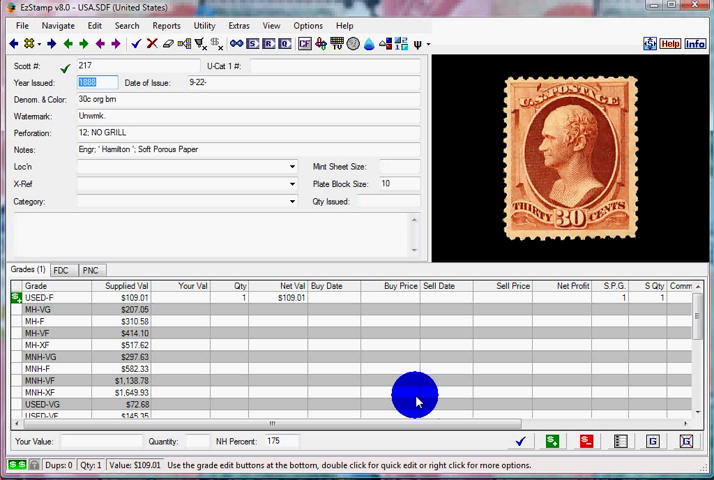
Close the USA country file, then choose Restore from Backup in country data utilities.
click(21, 25)
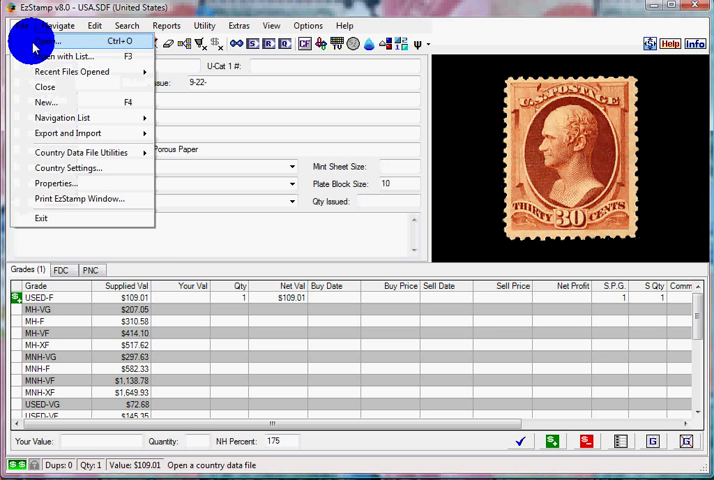
click(44, 87)
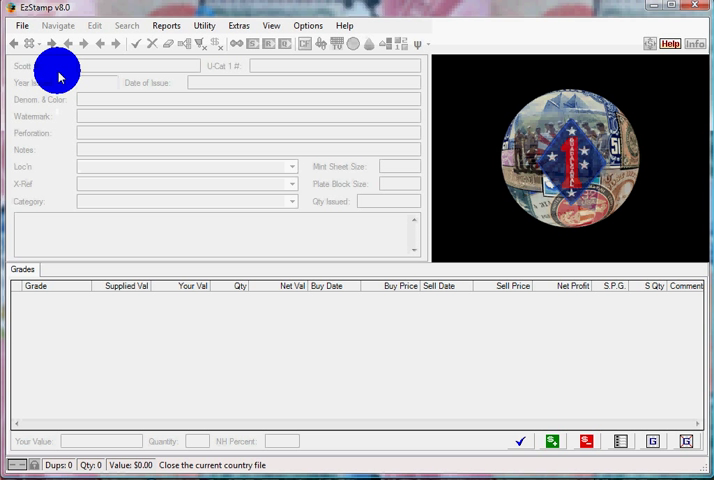
click(21, 25)
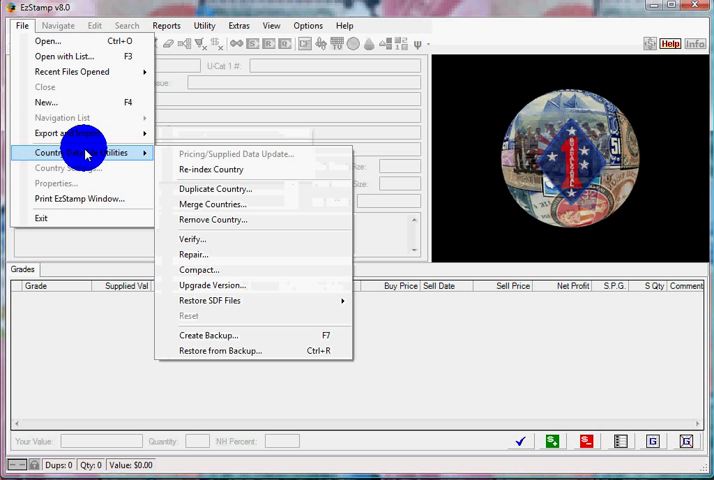
mouse_move(265, 350)
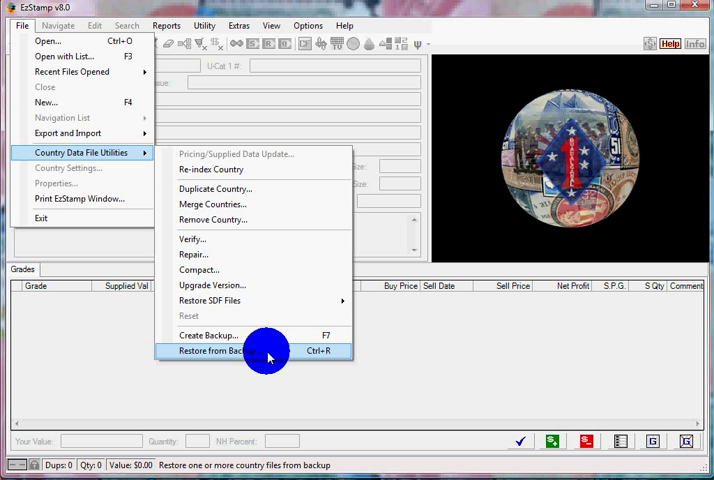
mouse_move(255, 352)
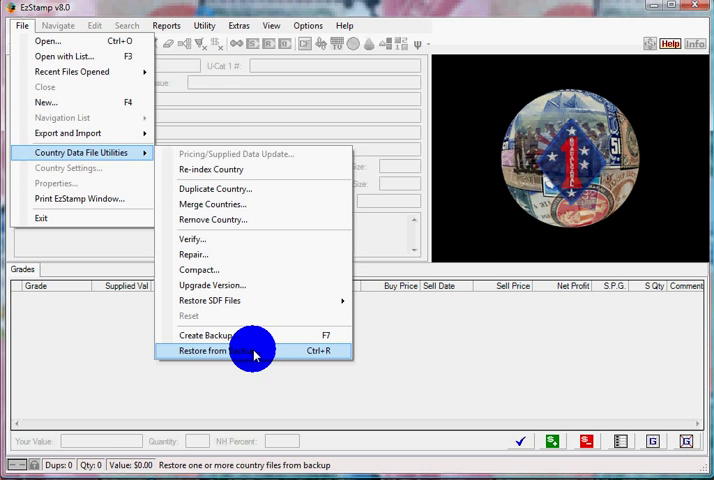
click(210, 351)
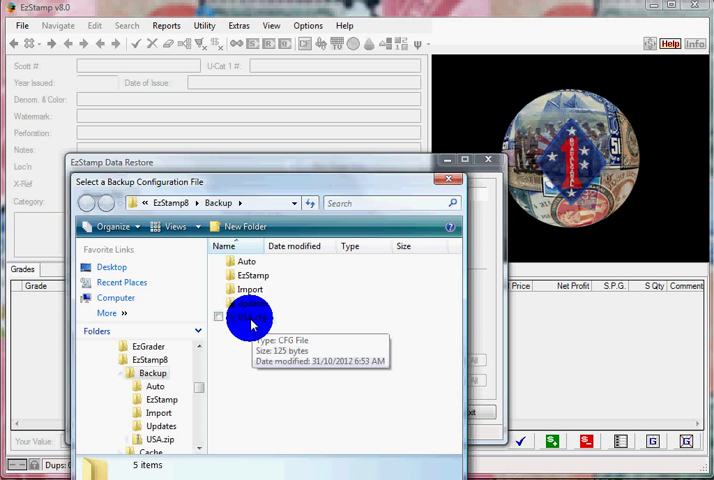
Open USA.cfg from the EzStamp8 Backup folder.
click(252, 317)
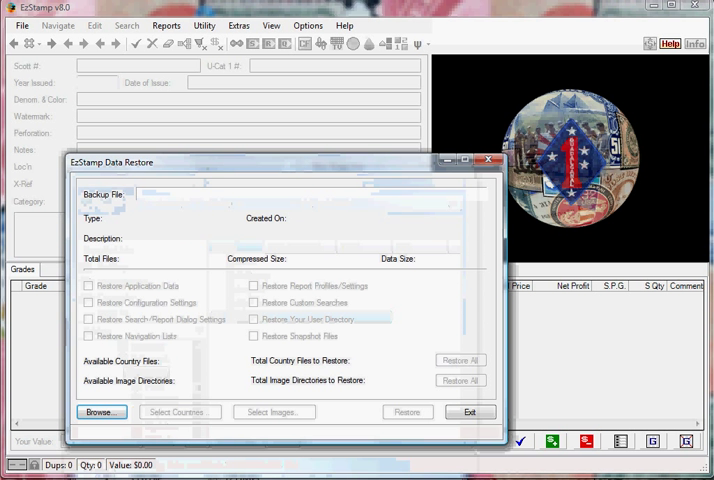
click(100, 411)
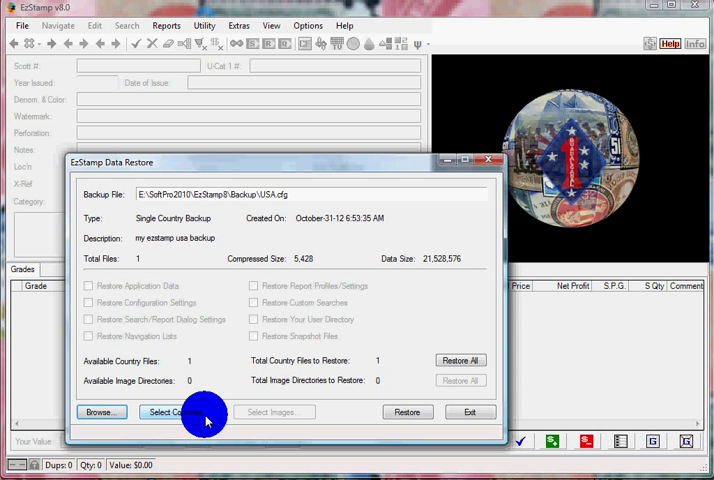
Restore the USA backup, confirm Yes to proceed, and OK the Restore Completed message.
click(170, 412)
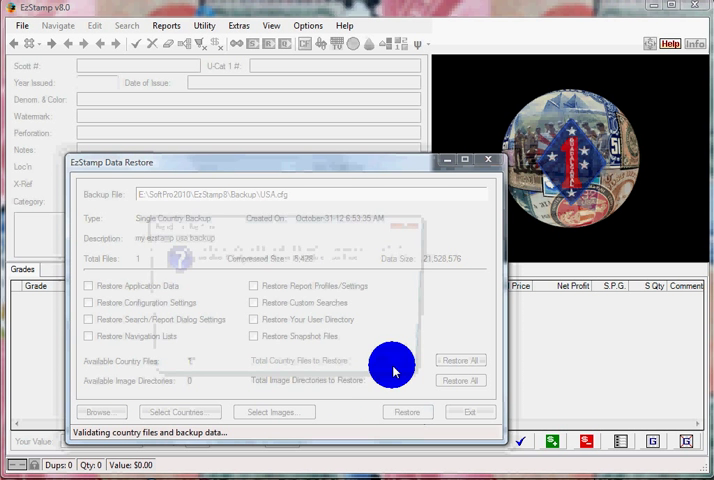
click(406, 412)
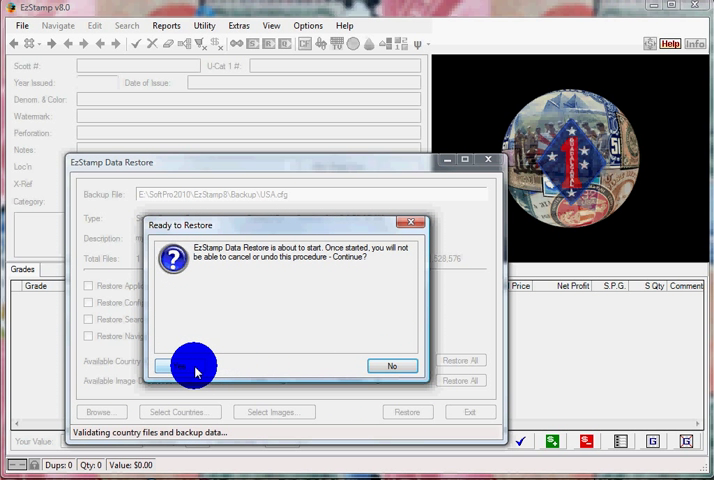
click(195, 365)
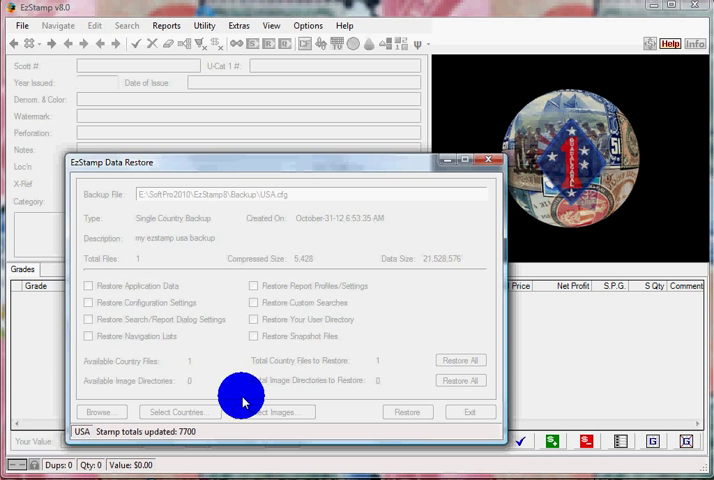
click(407, 411)
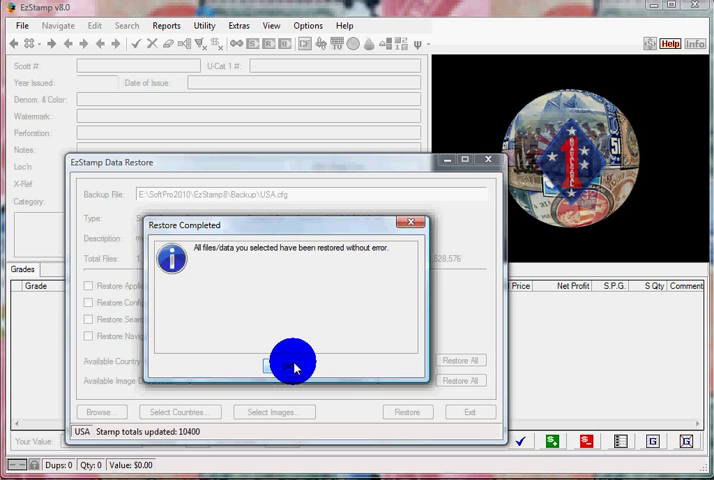
click(293, 363)
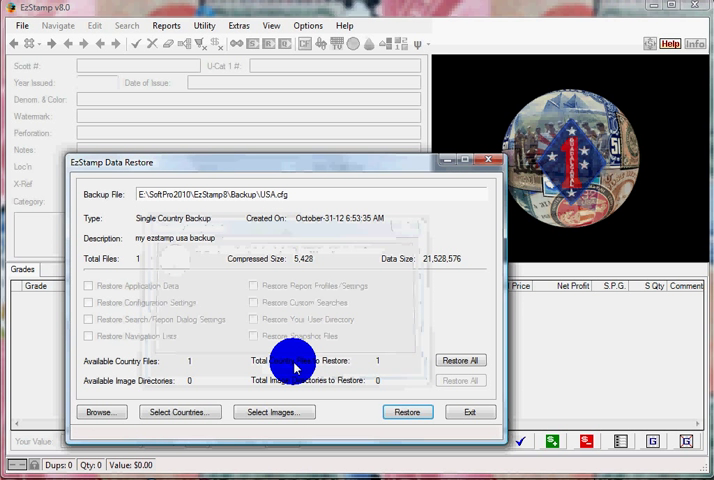